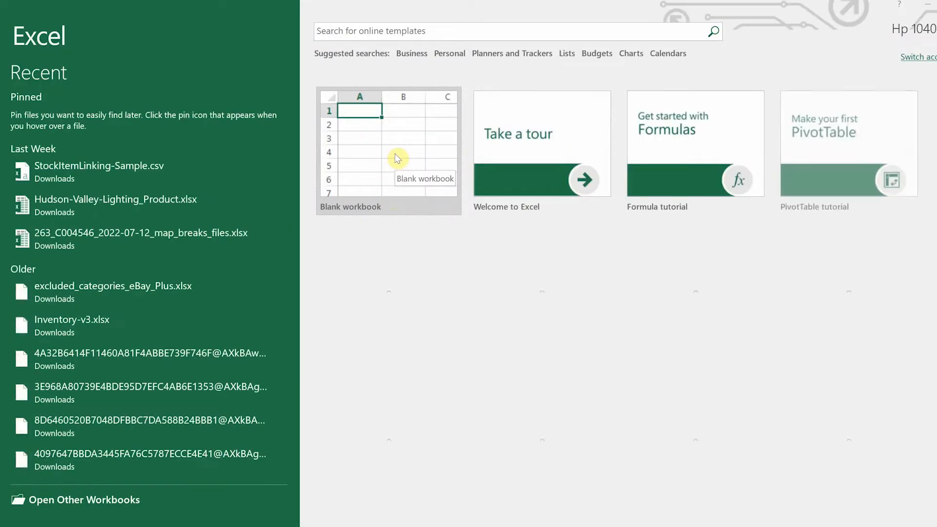
Open StockItemLinking-Sample.csv, add a SubSource header and enter SKU DCS-CFLP-PCTN-MHG-SE.
{"action": "left_click", "coordinate": [100, 166]}
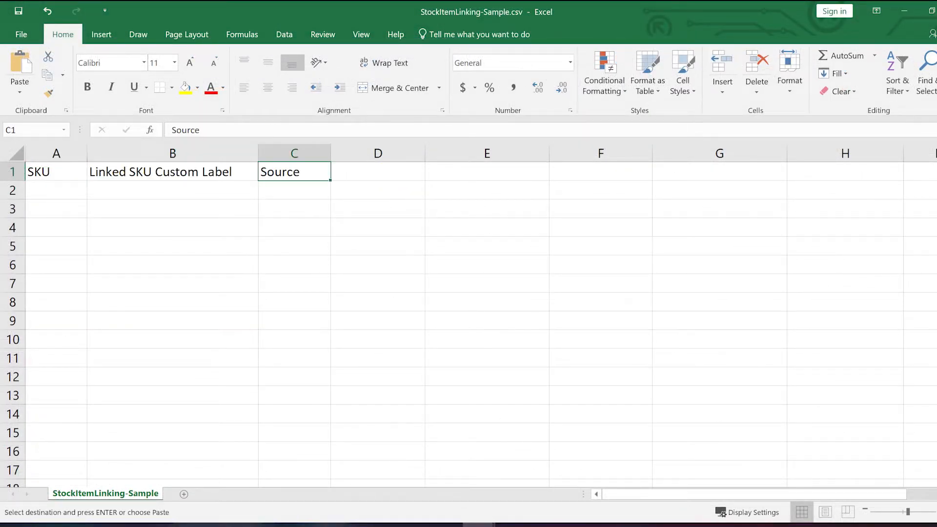
{"action": "type", "text": "SubSource"}
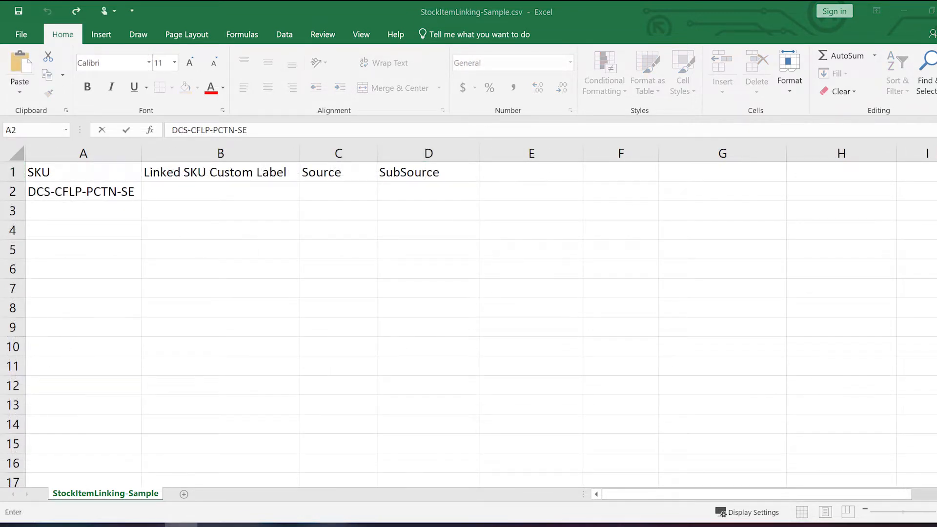
{"action": "type", "text": "DCS-CFLP-PCTN-MHG-SE"}
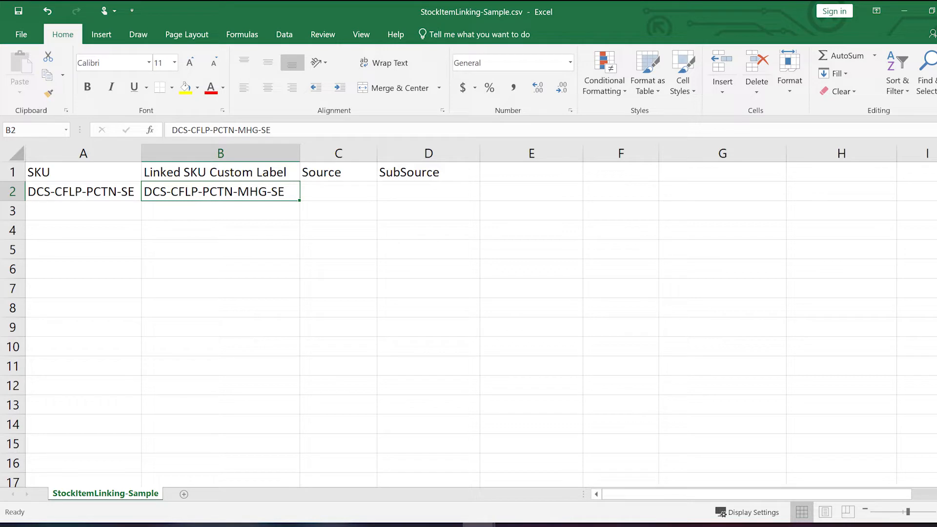
Fill the source columns with EBAY and EBAY3 and the 'End When Stock' value.
{"action": "type", "text": "EBAY"}
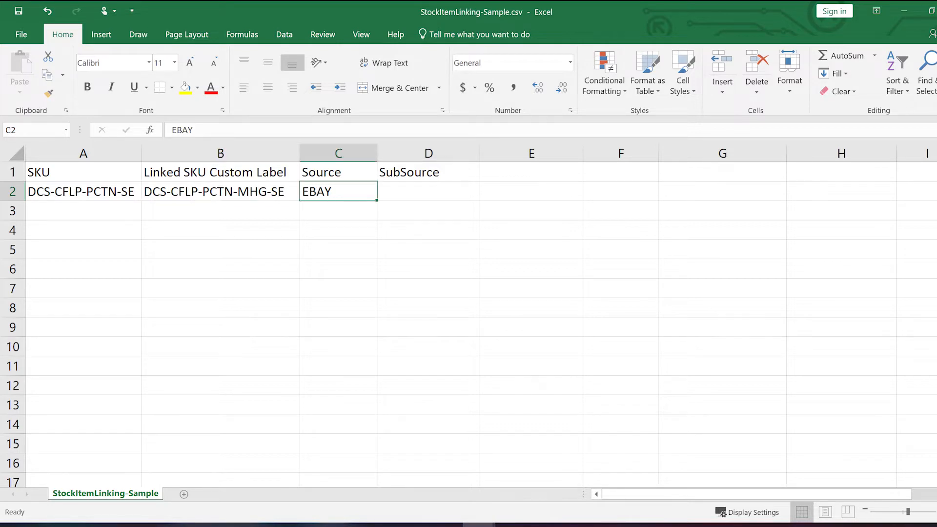
{"action": "type", "text": "EBAY3"}
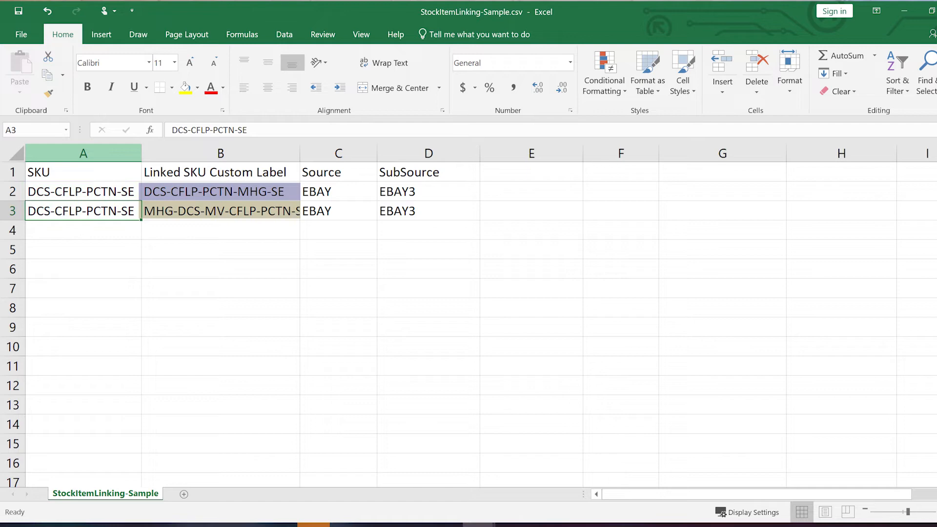
{"action": "type", "text": "End When Stock"}
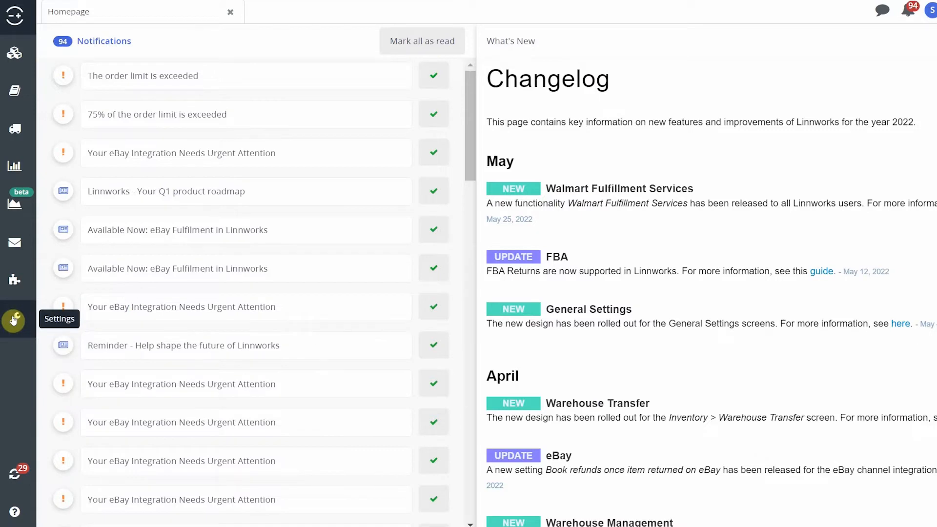
From Settings > Import data, add a scheduled import named 'Test 1 Stock Linking'.
{"action": "left_click", "coordinate": [13, 319]}
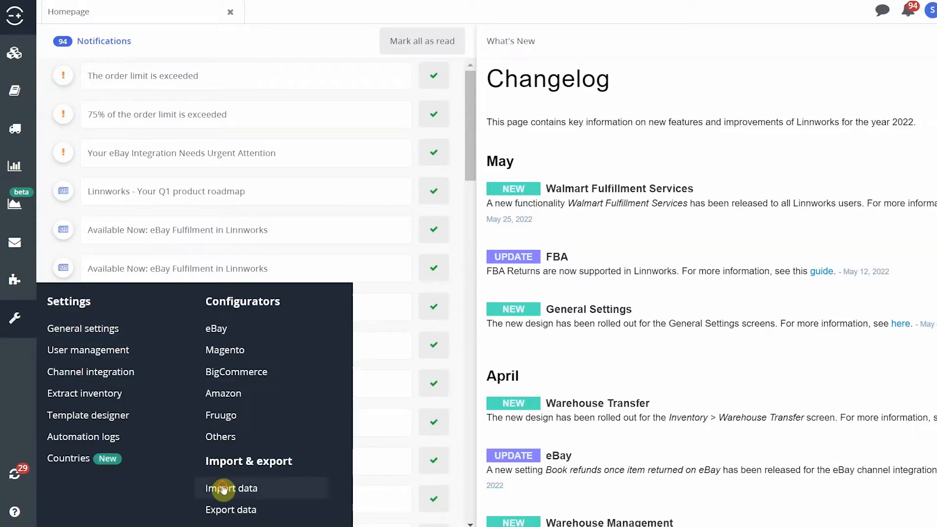
{"action": "left_click", "coordinate": [231, 488]}
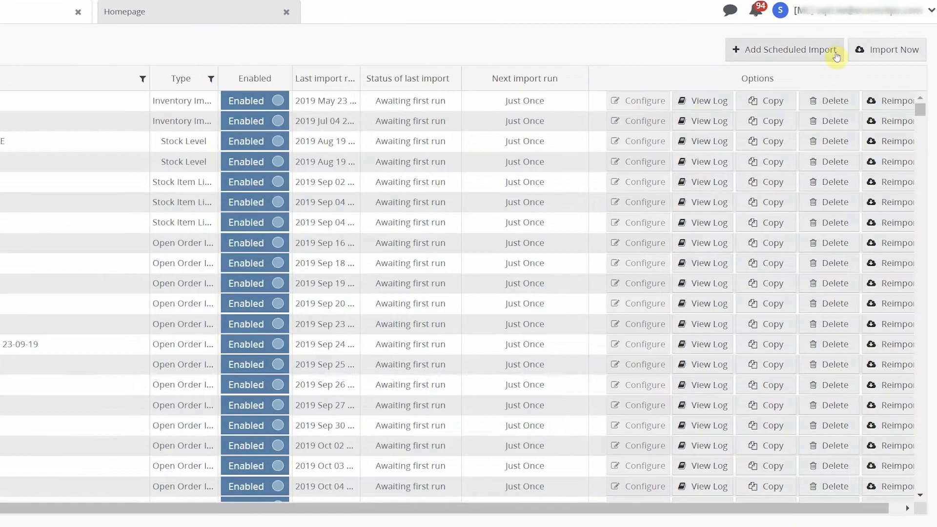
{"action": "left_click", "coordinate": [786, 48]}
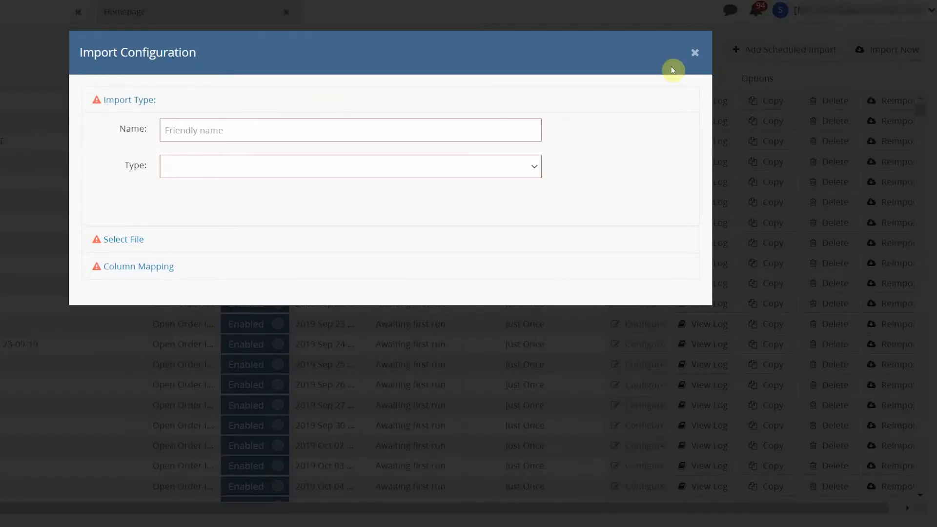
{"action": "type", "text": "Test 1 Stock  Linking"}
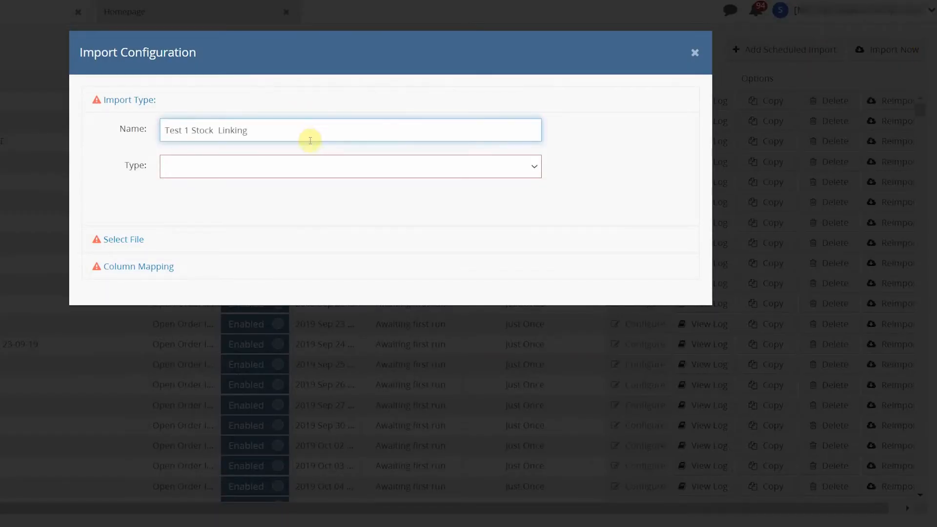
Set the import type to Stock Item Linking and start choosing the feed file.
{"action": "left_click", "coordinate": [344, 156]}
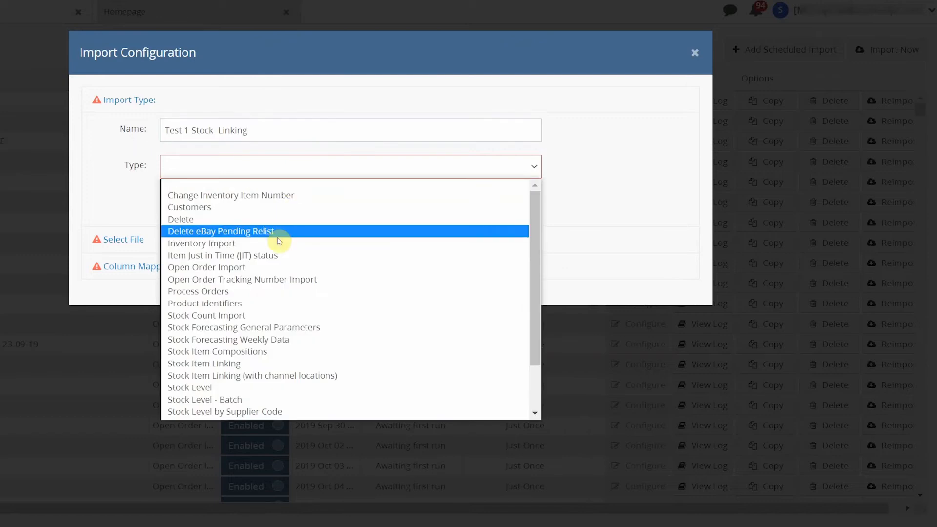
{"action": "left_click", "coordinate": [204, 363]}
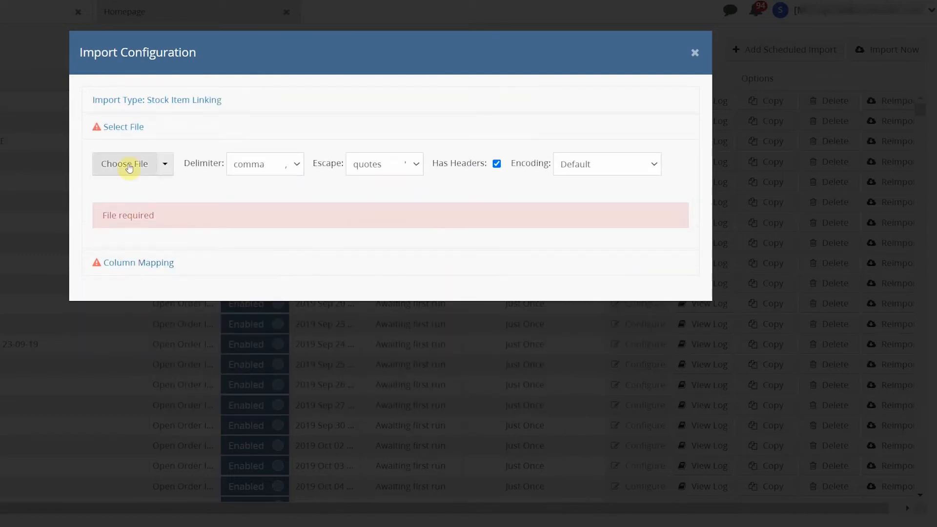
{"action": "left_click", "coordinate": [124, 164]}
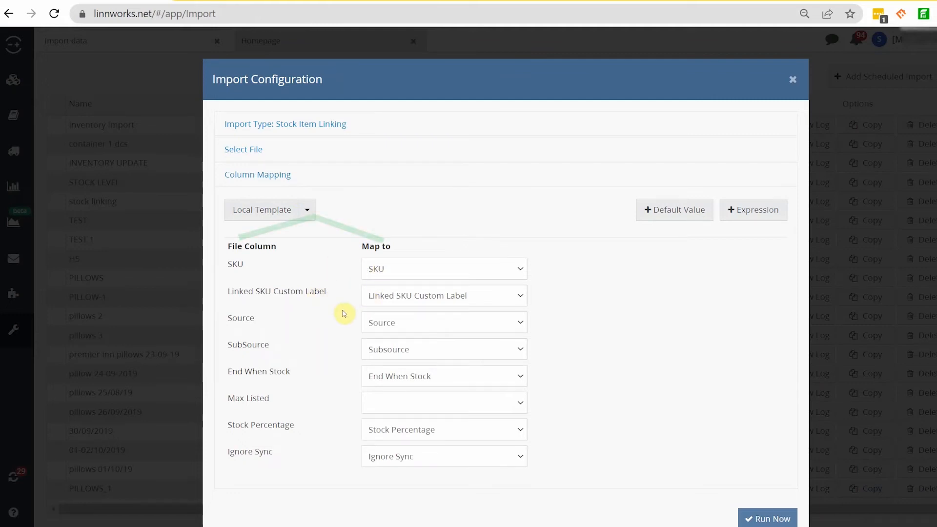
{"action": "mouse_move", "coordinate": [352, 409]}
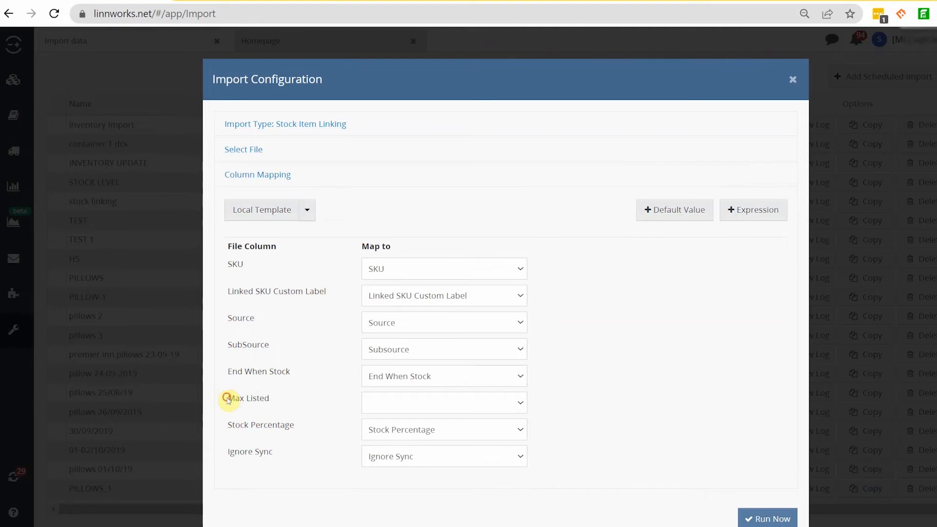
Map the Max Listed column to Max Listed Quantity so every column is mapped.
{"action": "double_click", "coordinate": [248, 399]}
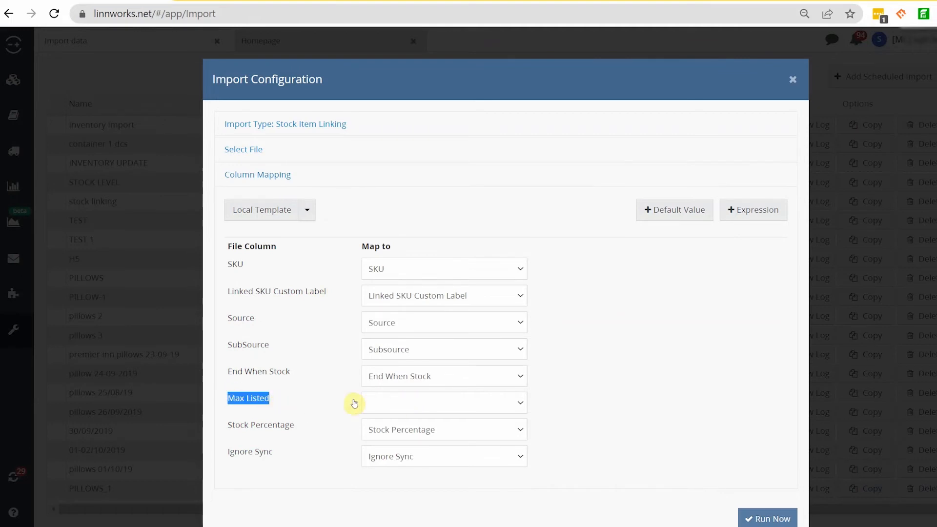
{"action": "left_click", "coordinate": [444, 402]}
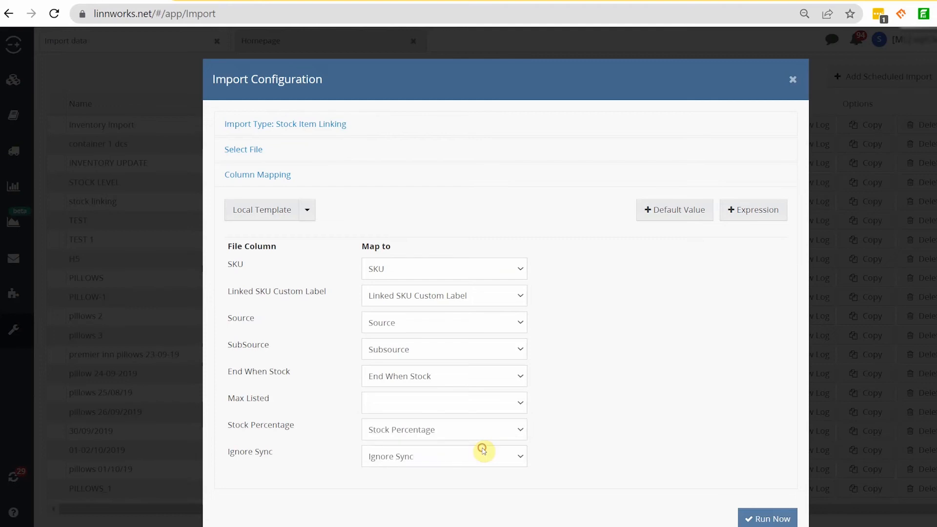
{"action": "left_click", "coordinate": [444, 402]}
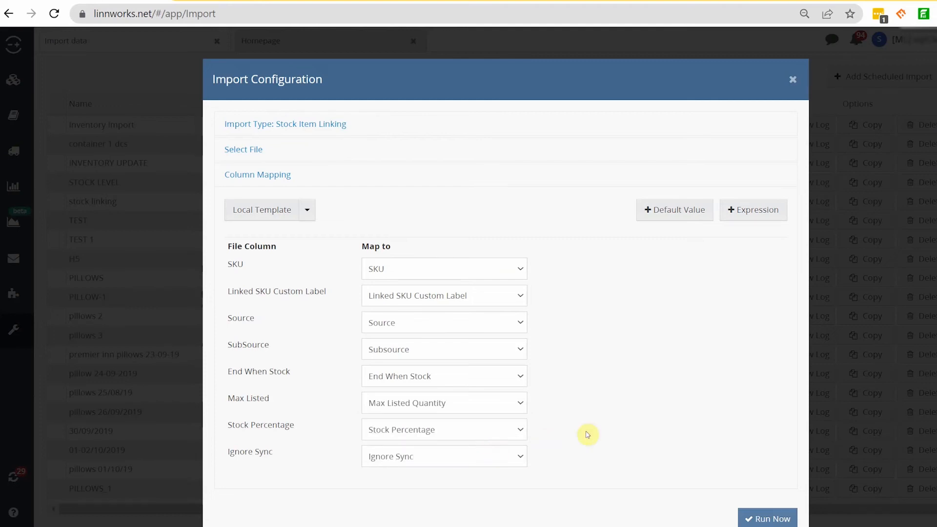